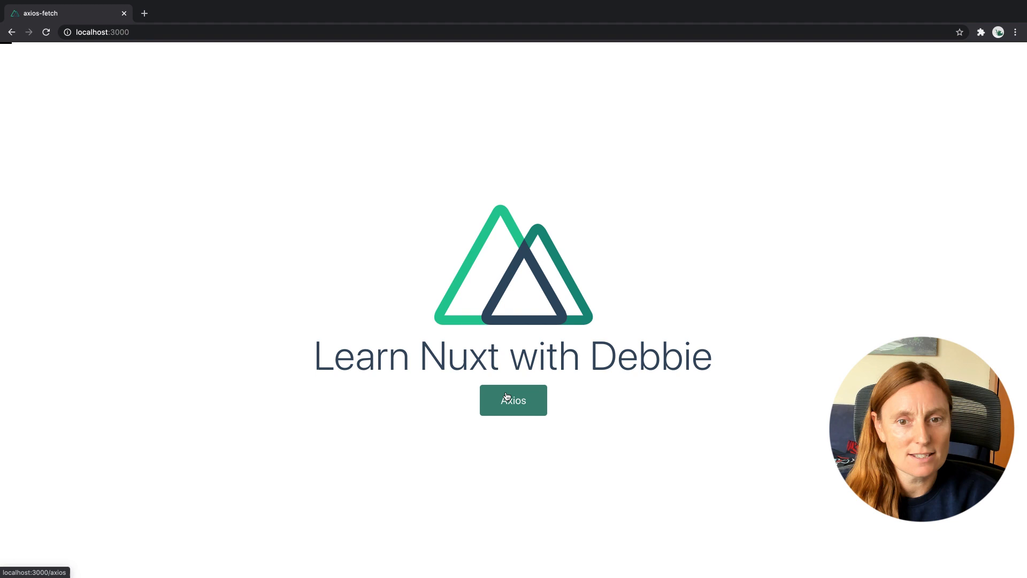
# Navigate from the localhost:3000 home page to the /axios page.
pyautogui.click(513, 399)
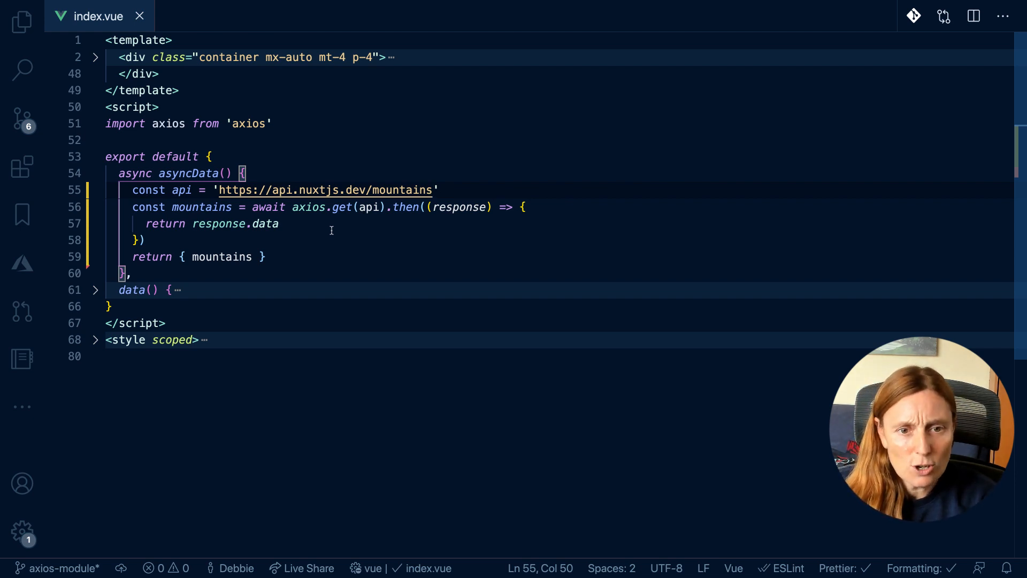
pyautogui.moveTo(387, 206)
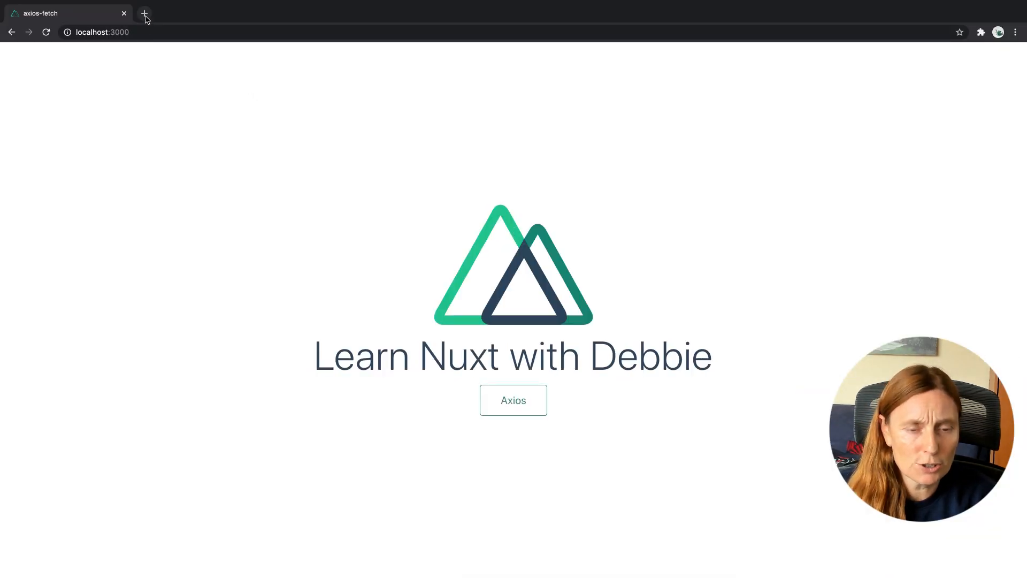
# Search modules.nuxtjs.org for 'ax' in a new tab to locate the axios module.
pyautogui.click(144, 13)
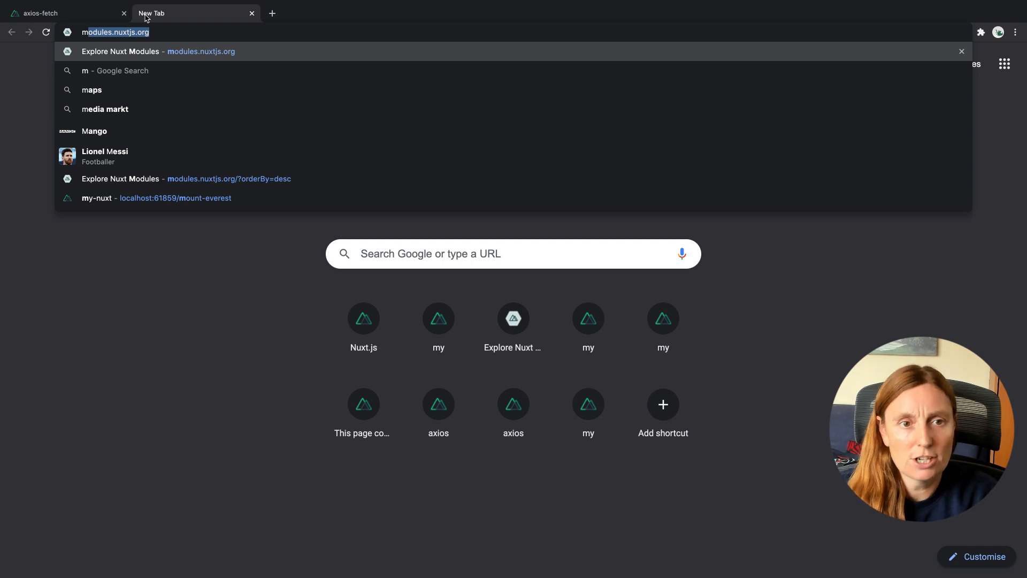
pyautogui.click(157, 52)
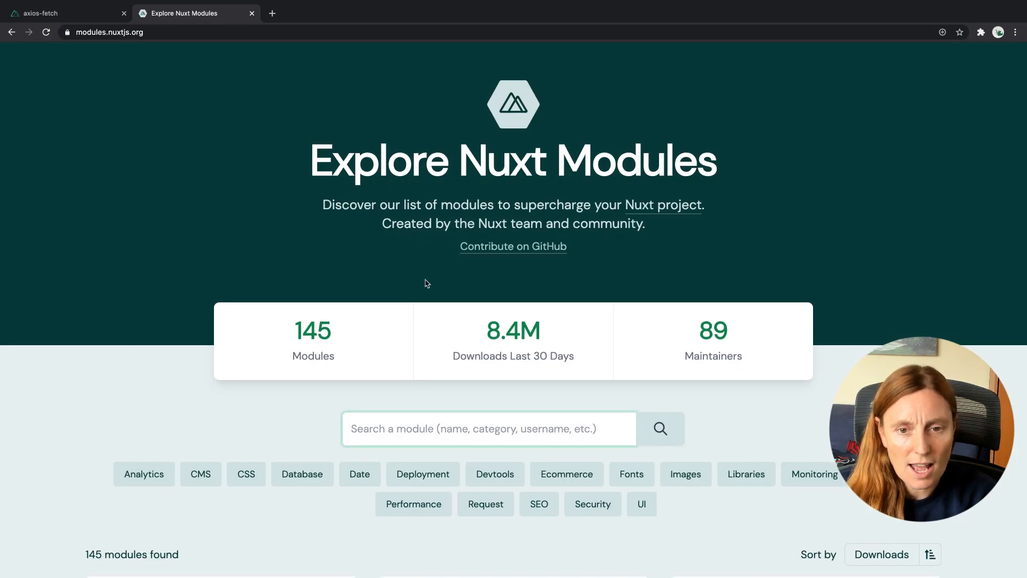
pyautogui.scroll(-3)
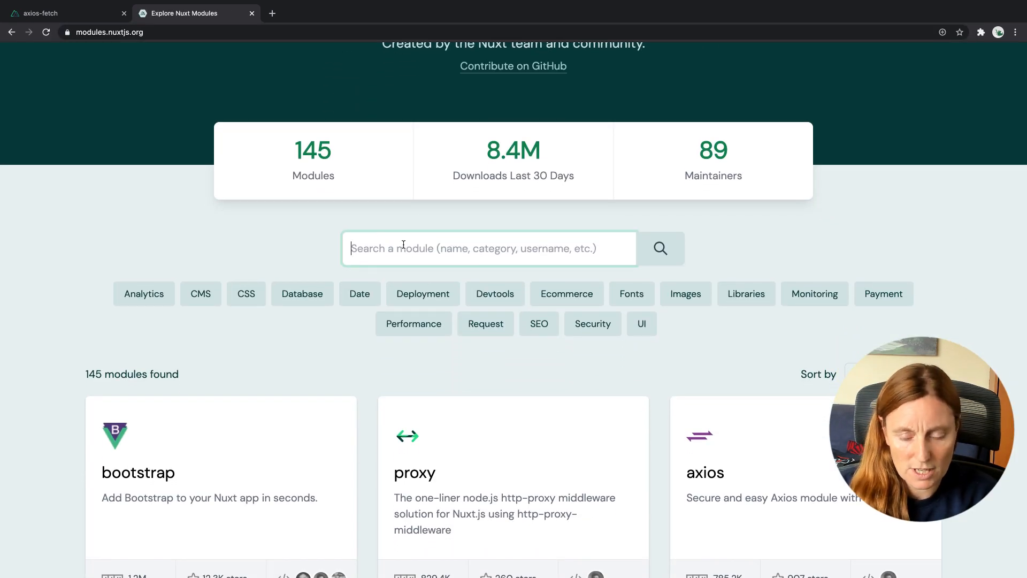
pyautogui.write('ax')
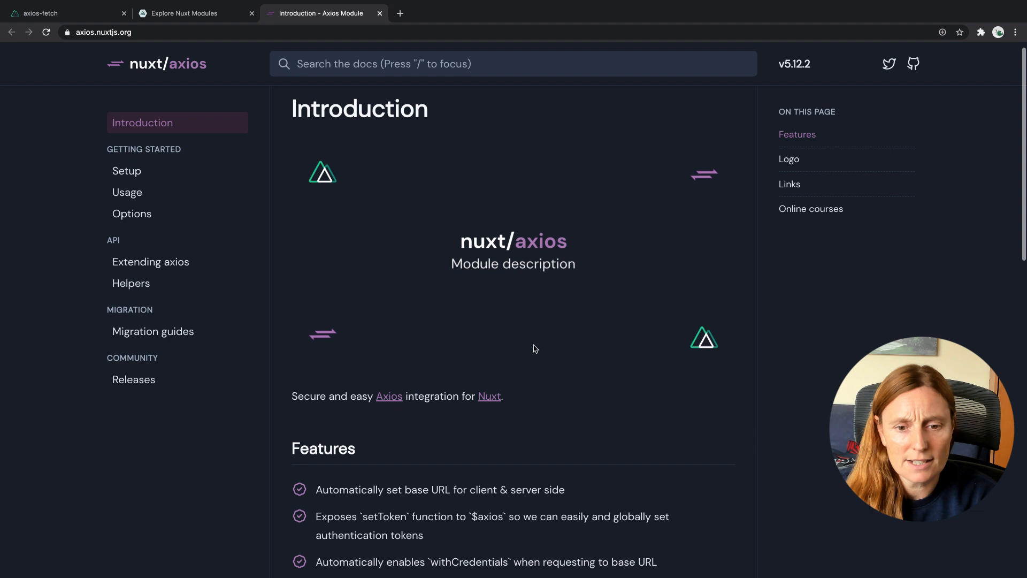
# Go from the Introduction to the Setup page under Getting Started.
pyautogui.scroll(-3)
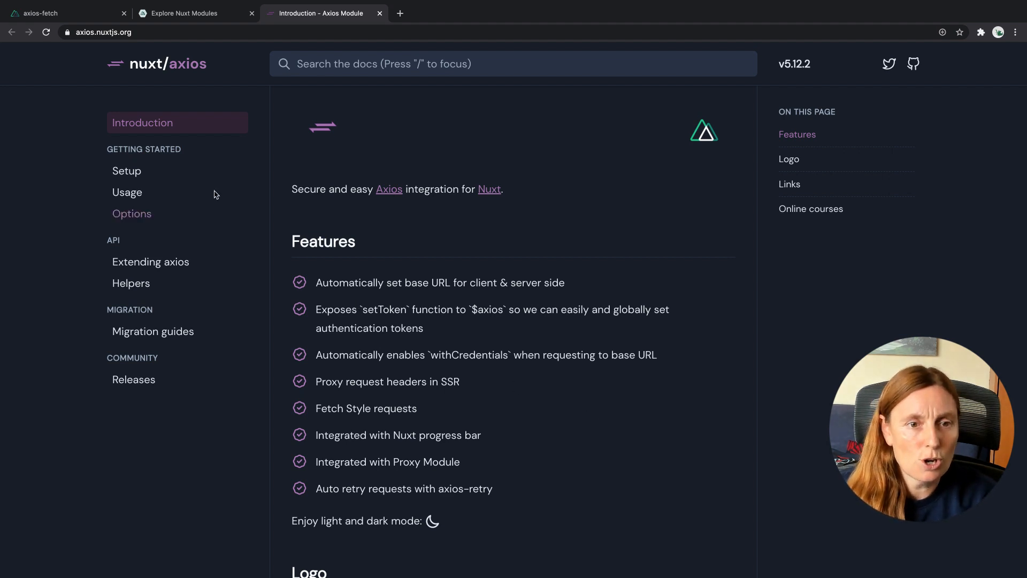
pyautogui.click(126, 170)
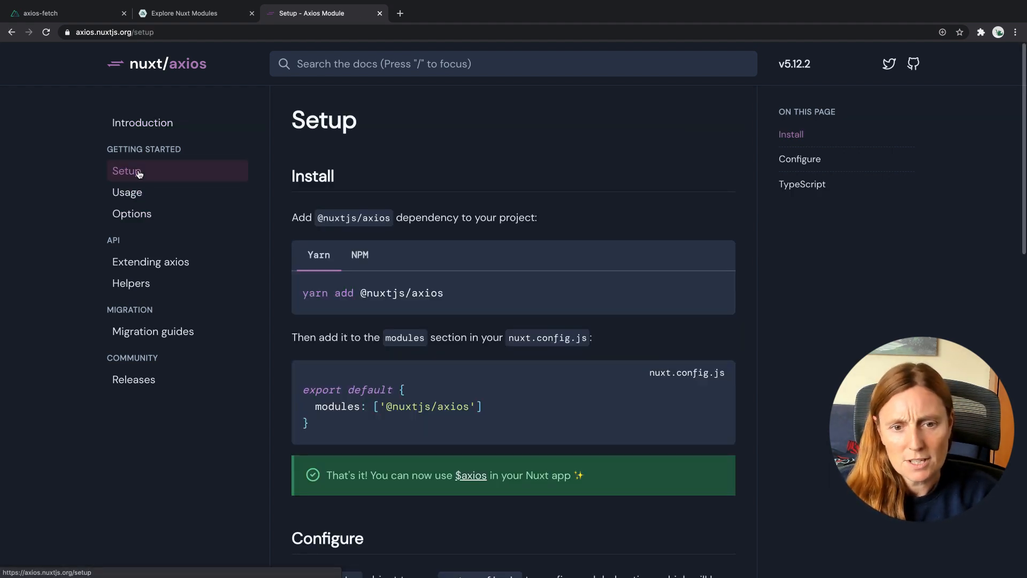
pyautogui.moveTo(714, 294)
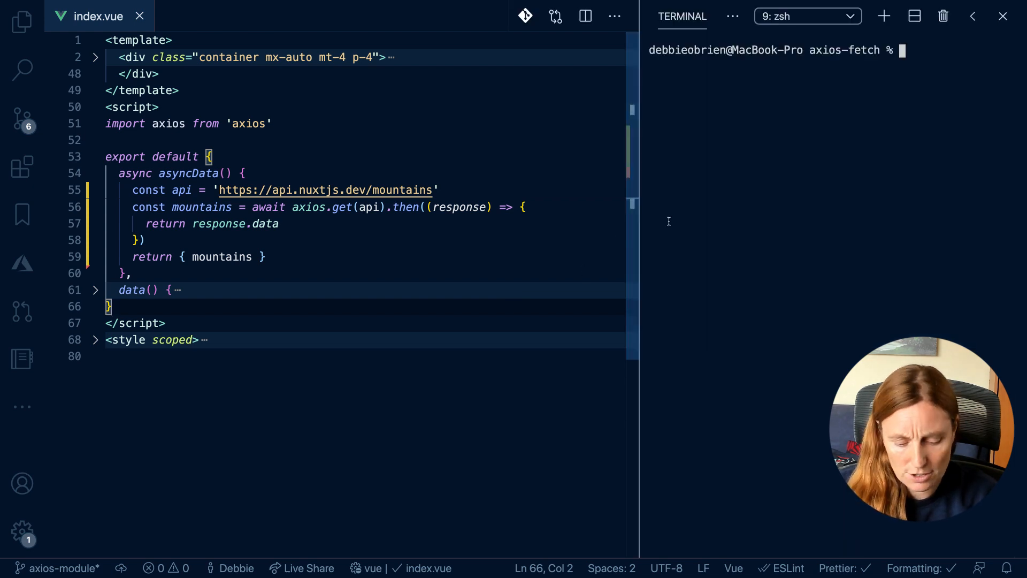
pyautogui.write('yarn add @nuxtjs/axios')
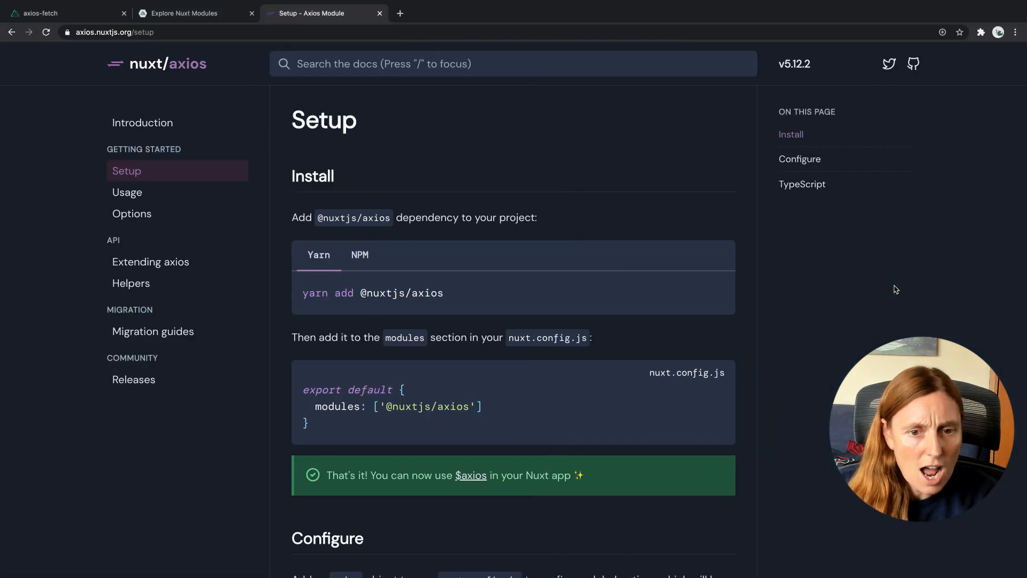
pyautogui.moveTo(383, 366)
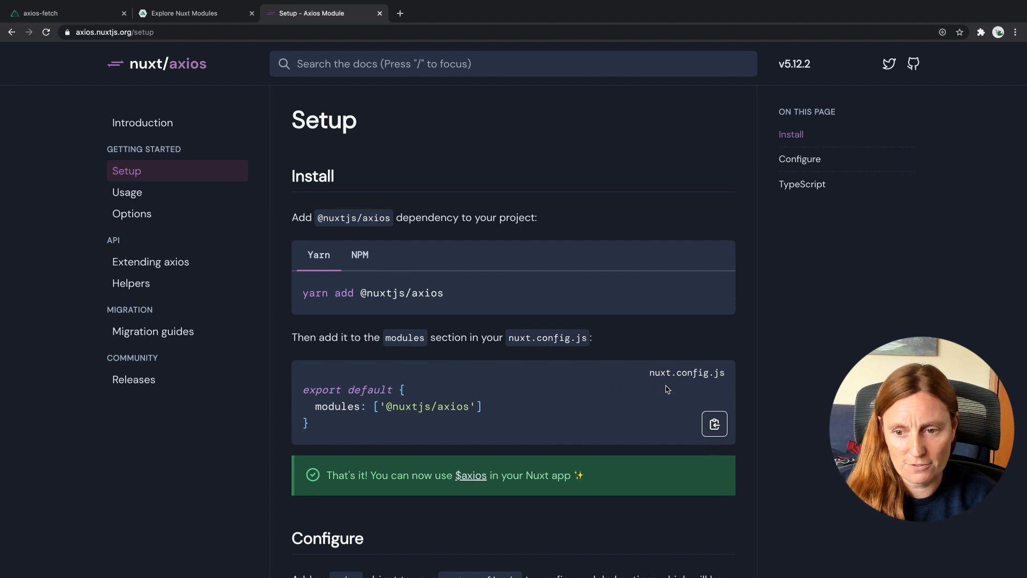
pyautogui.moveTo(475, 405)
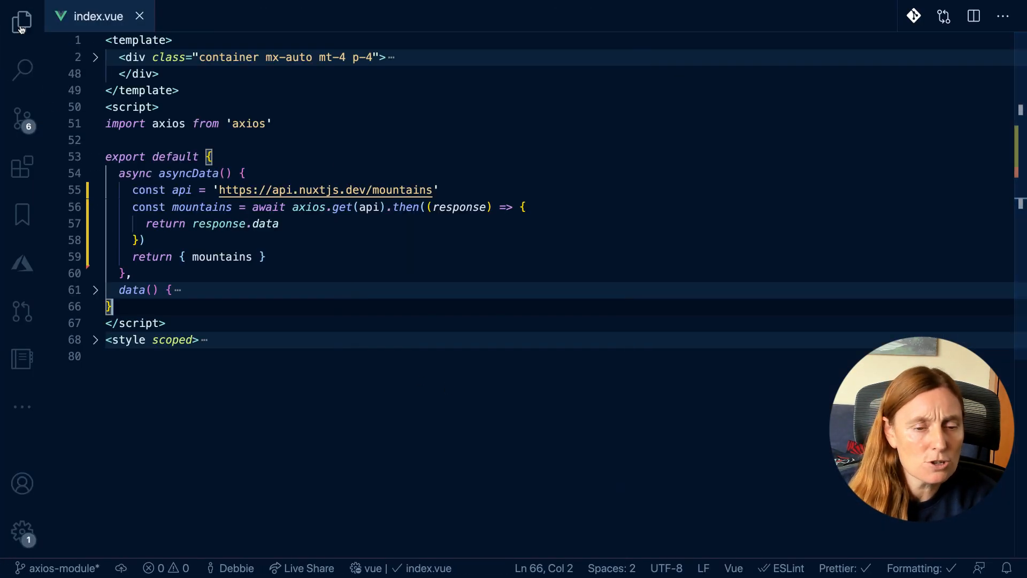
pyautogui.click(22, 21)
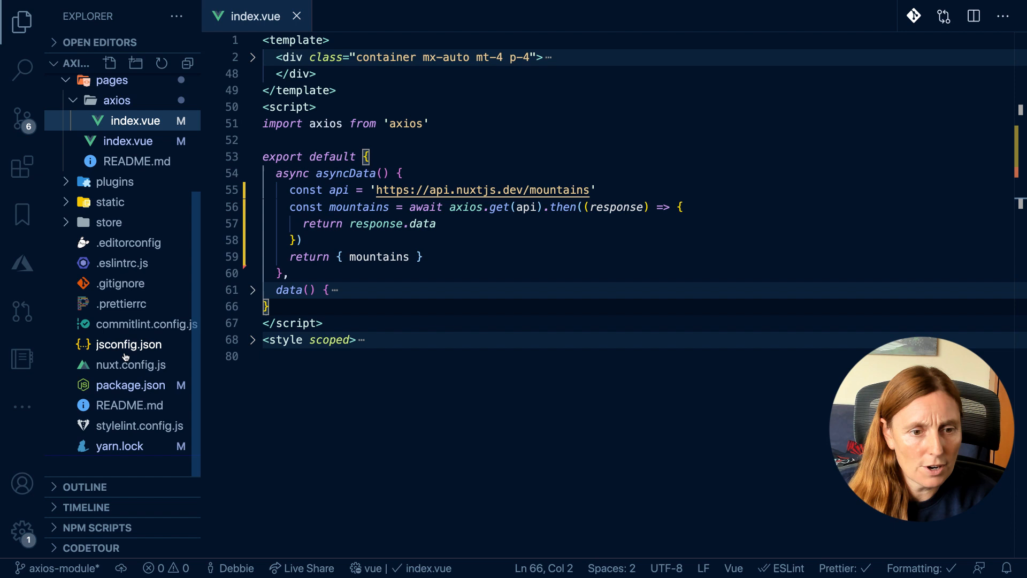
pyautogui.click(129, 364)
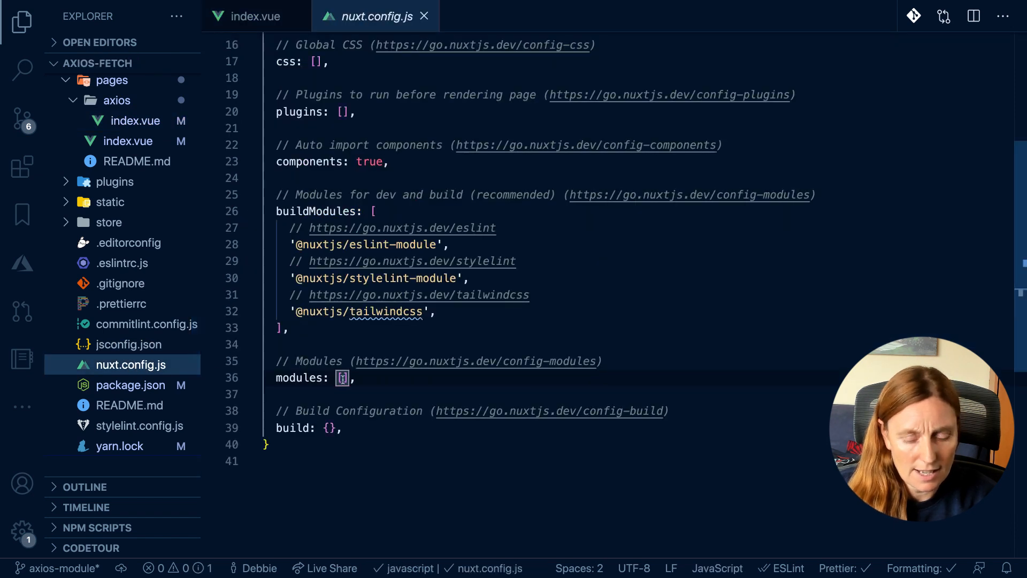
pyautogui.write("'@nuxtjs/axios'")
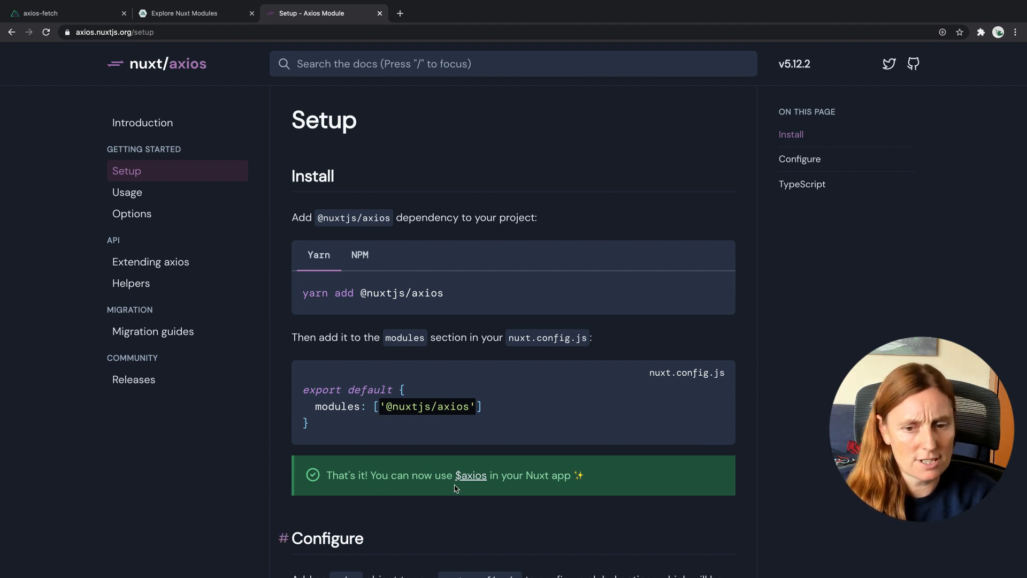
# View the Usage page and select $axios in its asyncData example.
pyautogui.click(128, 192)
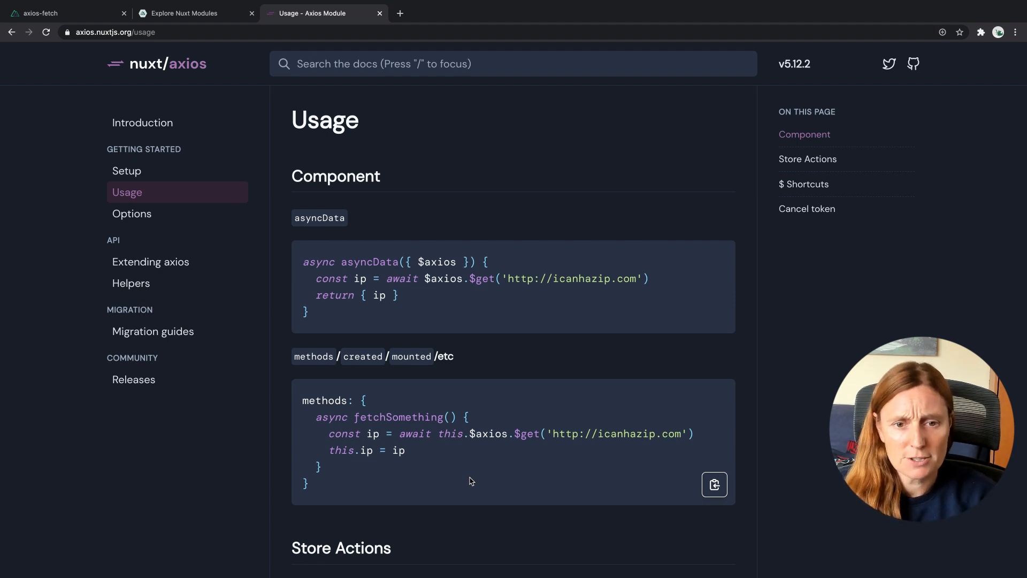
pyautogui.moveTo(360, 262)
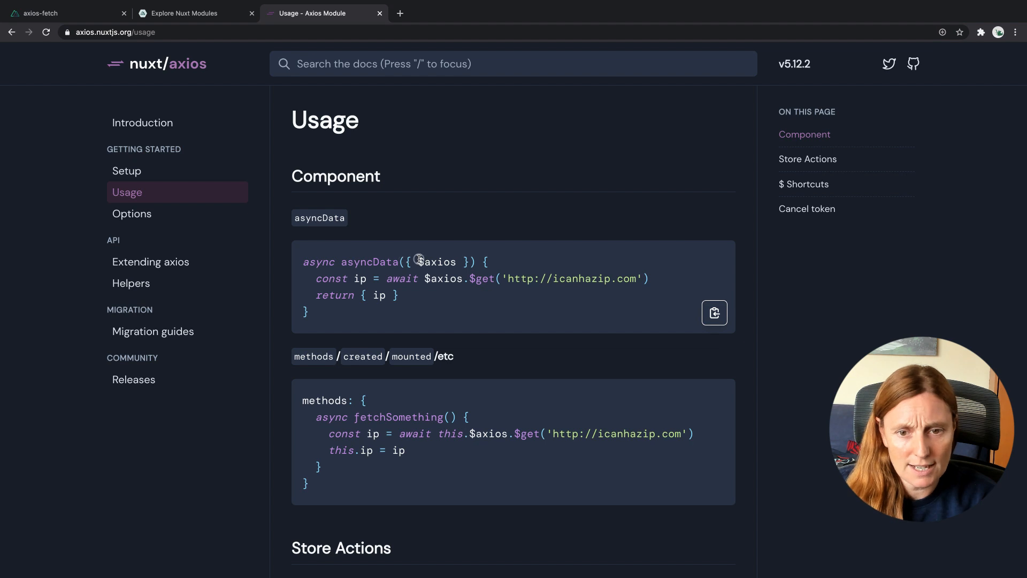
pyautogui.doubleClick(435, 261)
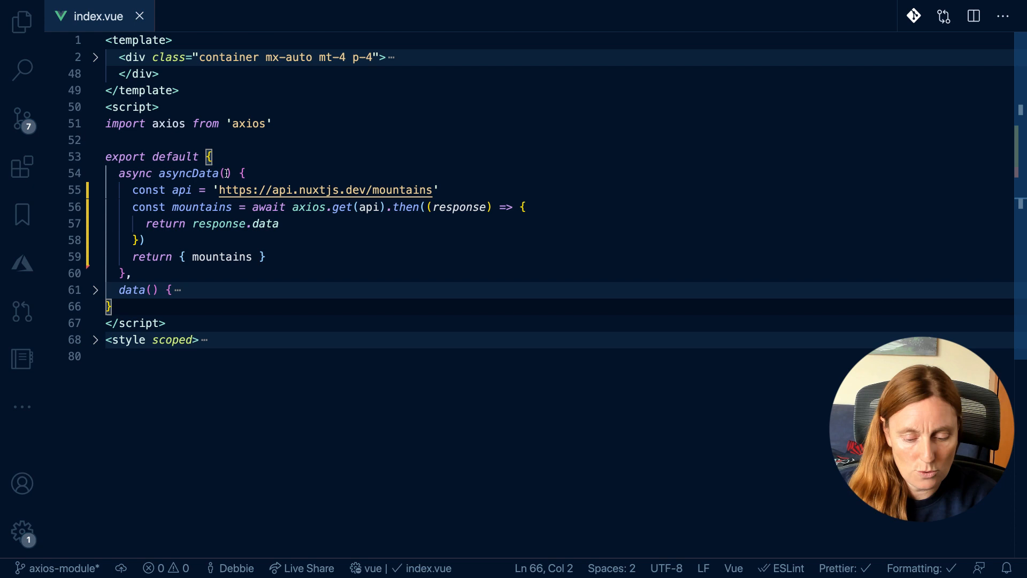
# Destructure { $axios } in asyncData and fetch with $axios.$get in index.vue.
pyautogui.write('{ $axios }')
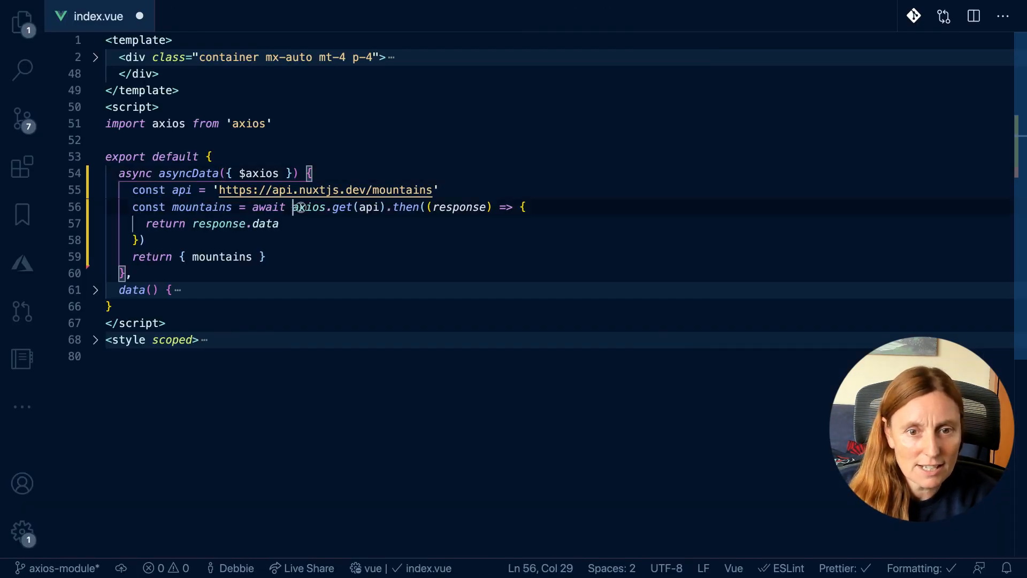
pyautogui.write('$axios.$get')
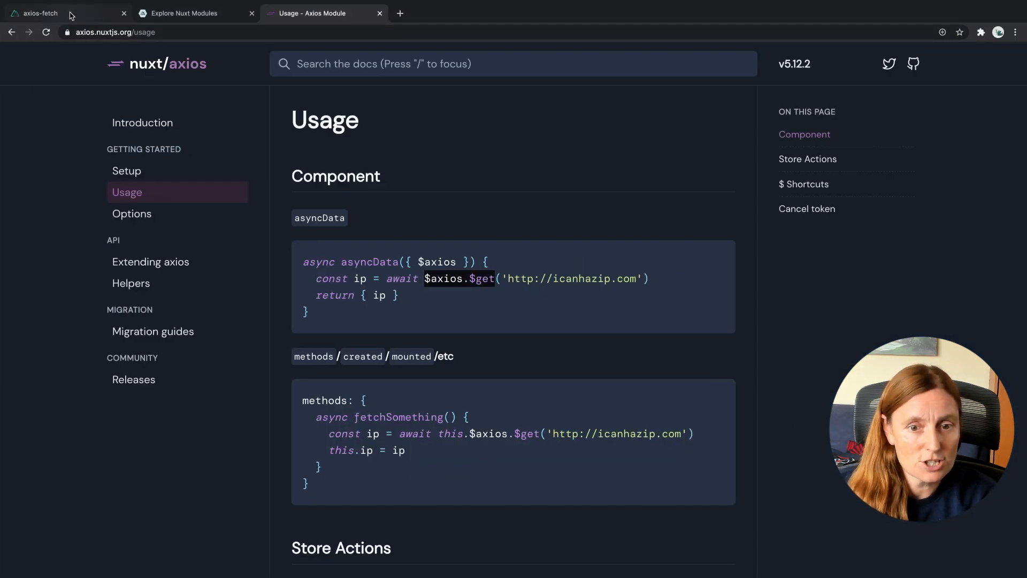
# Reload the local app's Axios page to check the mountains list, then return to the Usage docs tab.
pyautogui.click(62, 13)
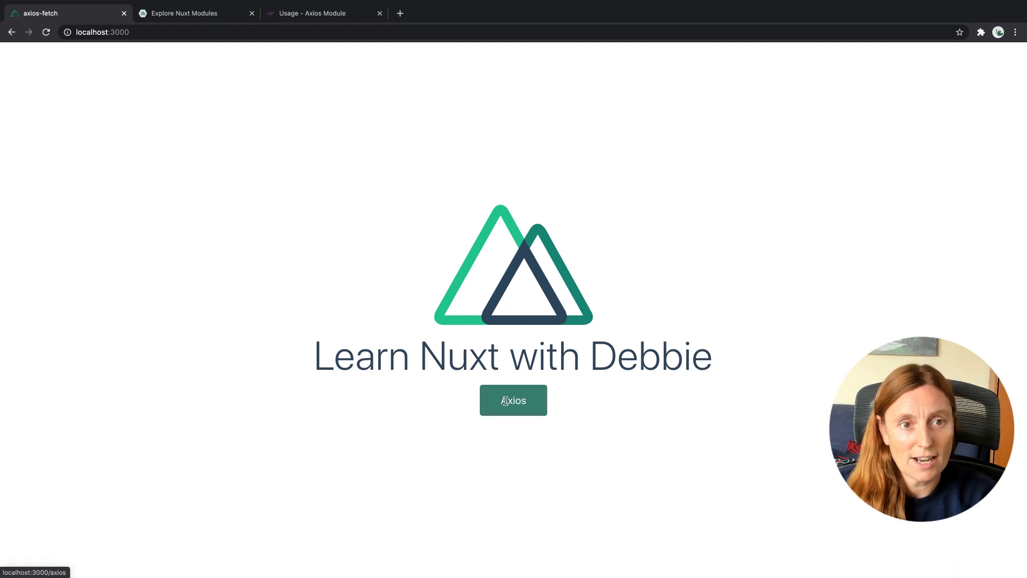
pyautogui.click(513, 400)
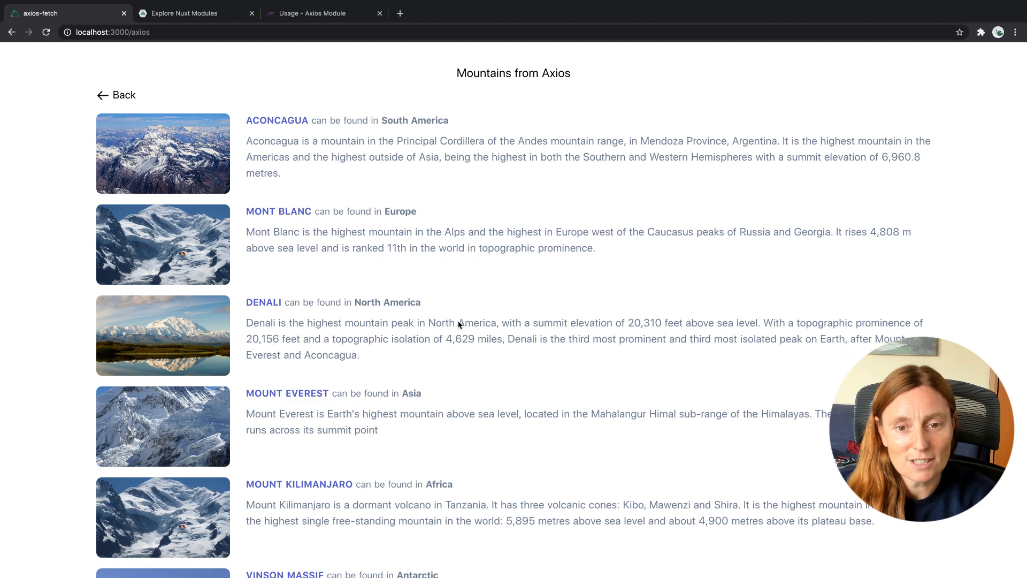
pyautogui.moveTo(366, 279)
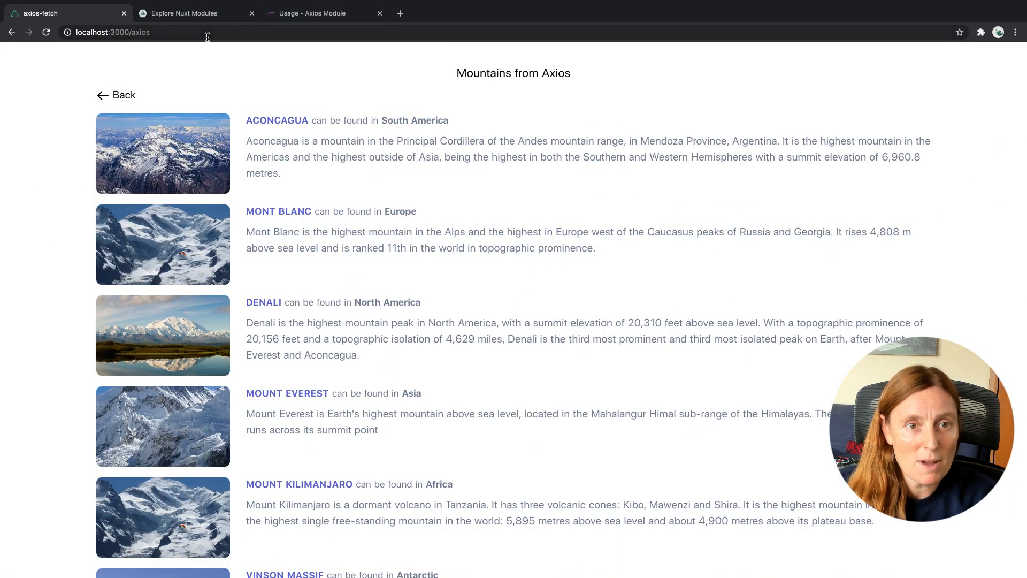
pyautogui.click(190, 13)
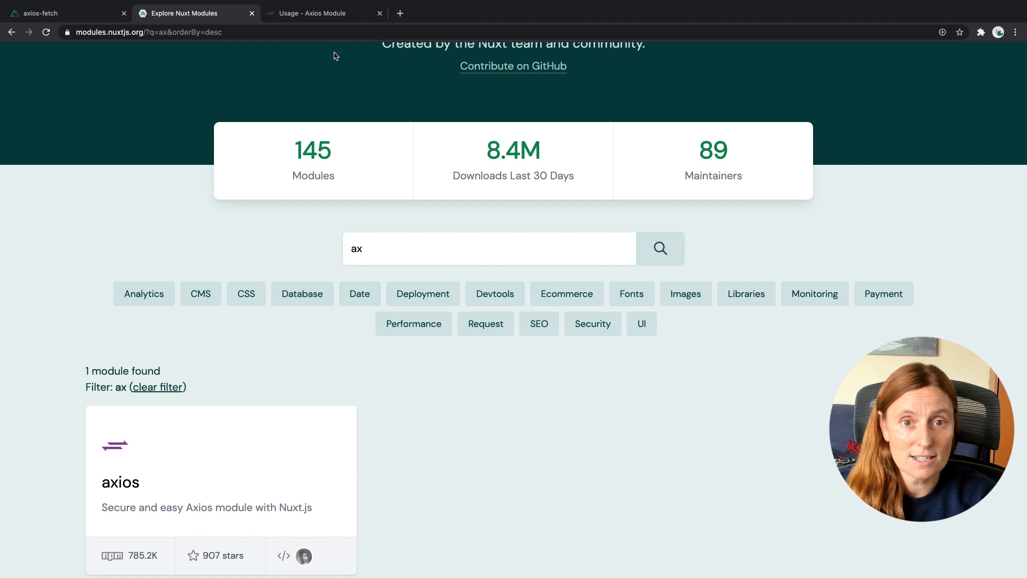
pyautogui.click(321, 13)
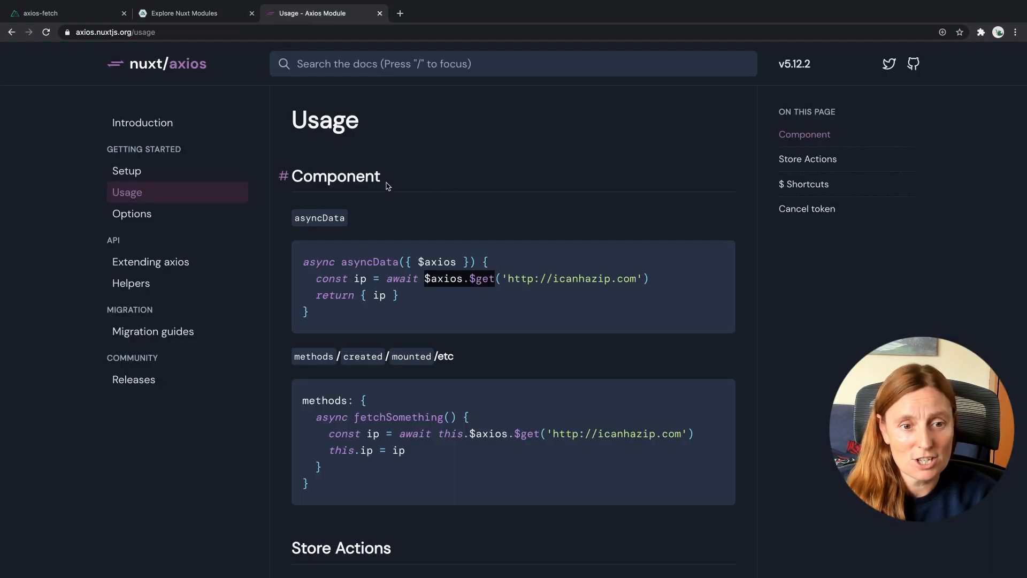